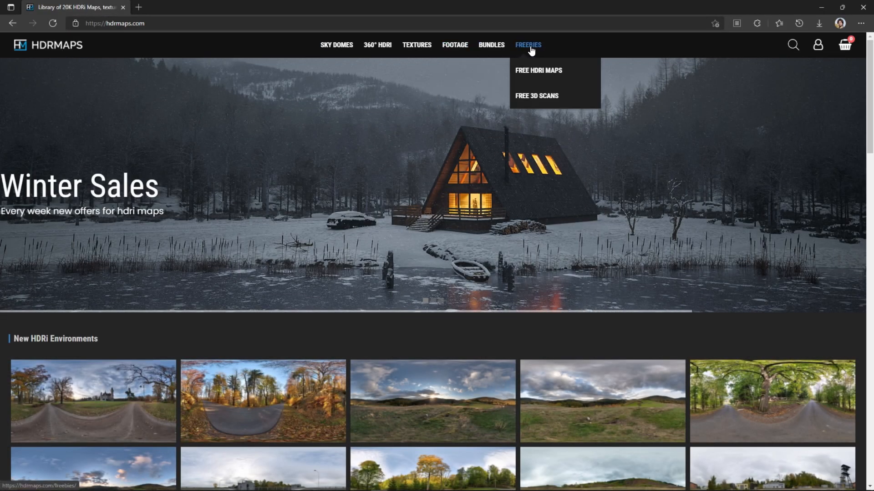
From FREEBIES, reach the Free HDRI Sky Timelapse page and play its 360° preview
click(539, 71)
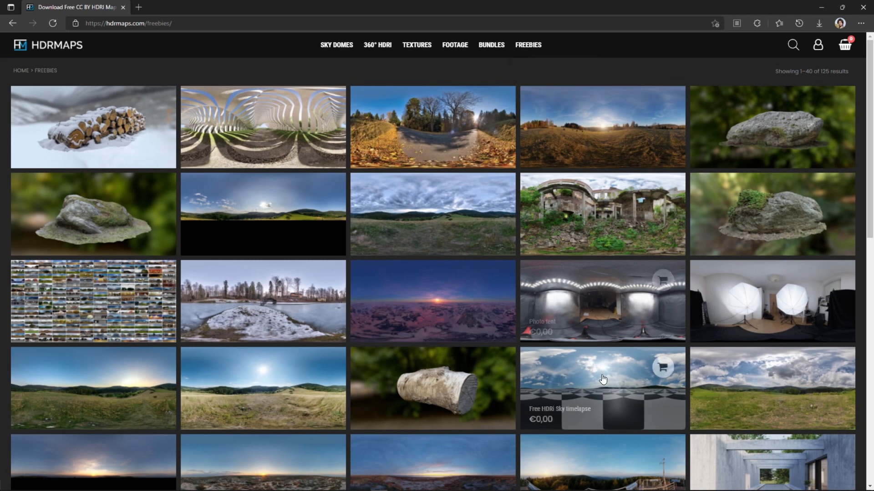
click(602, 387)
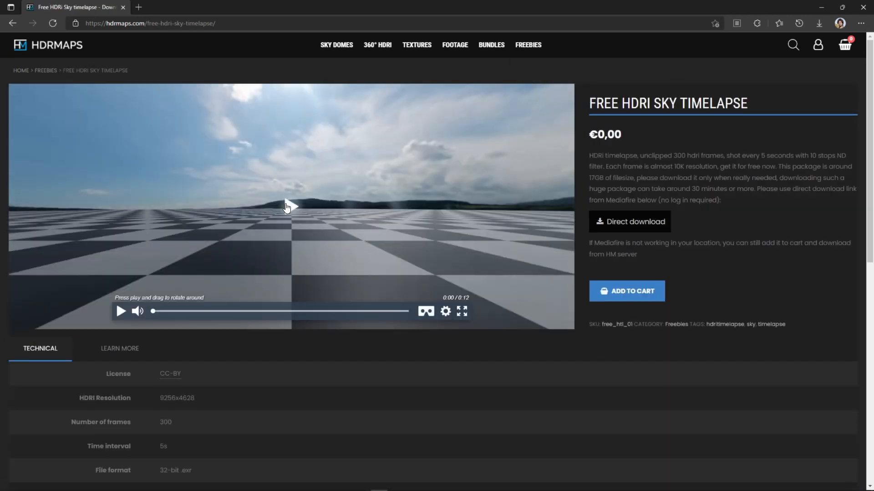
click(121, 311)
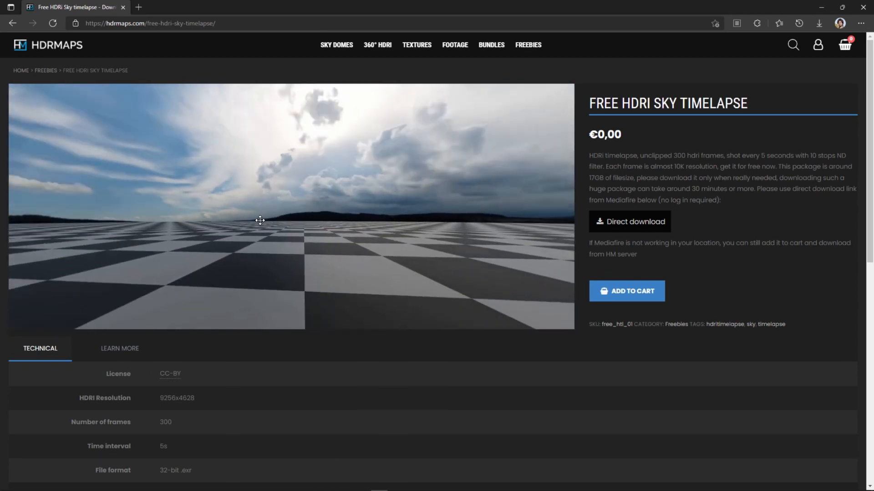
mouse_move(655, 227)
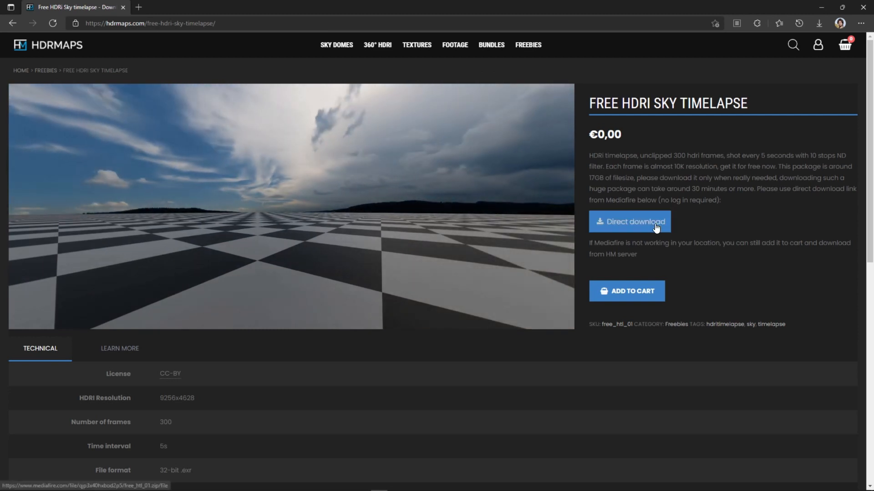
Direct-download the 16.31 GB free_htl_01.zip from MediaFire and show it in recent downloads
click(630, 222)
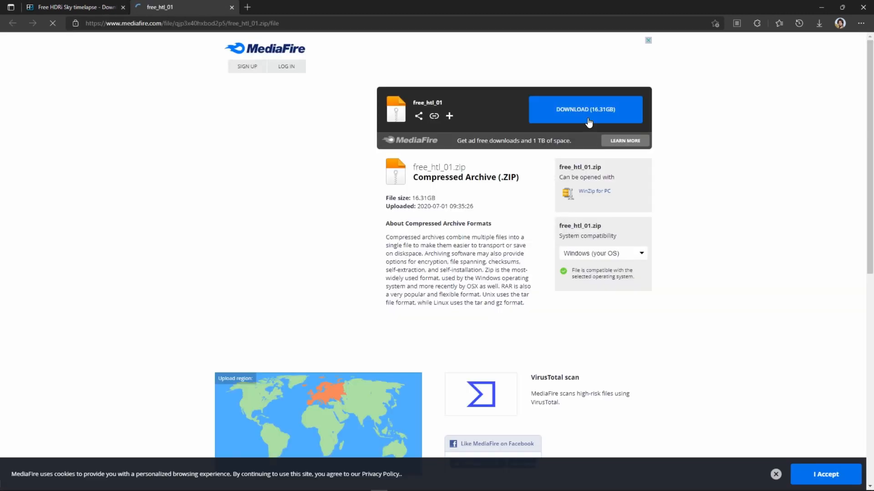
click(586, 109)
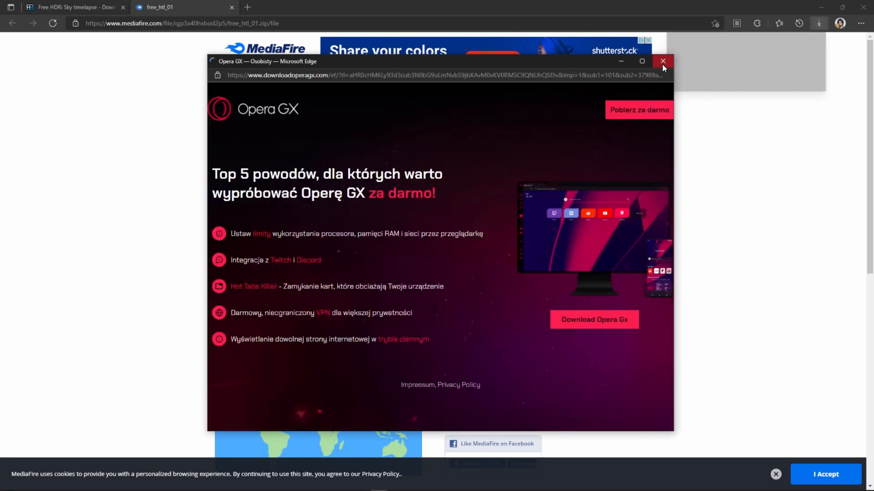
click(662, 60)
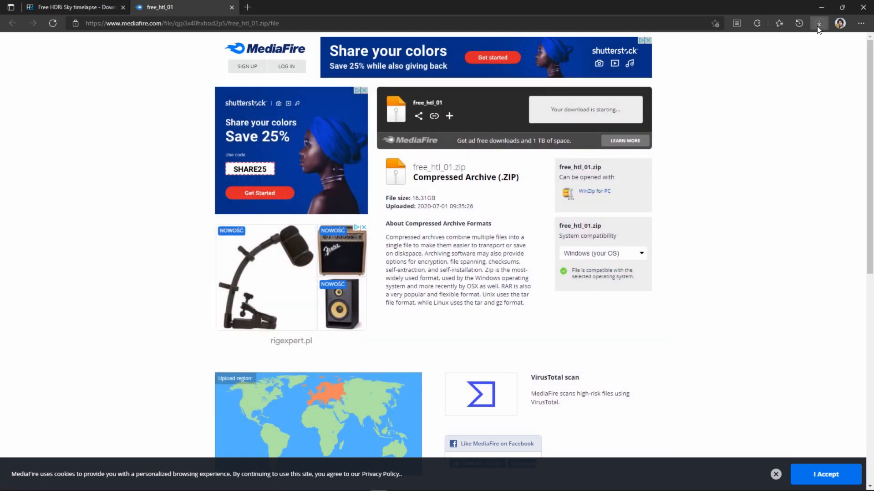
click(819, 24)
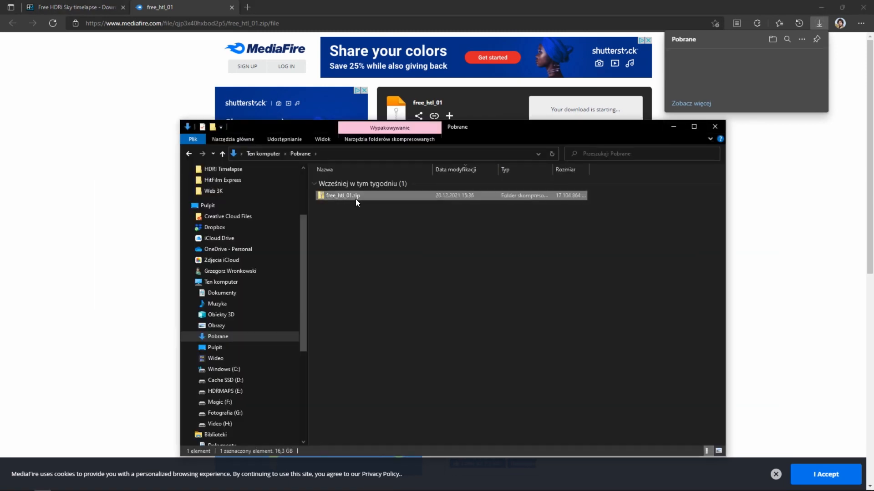
Extract free_htl_01.zip and enter the resulting free_htl_01 folder
right_click(355, 195)
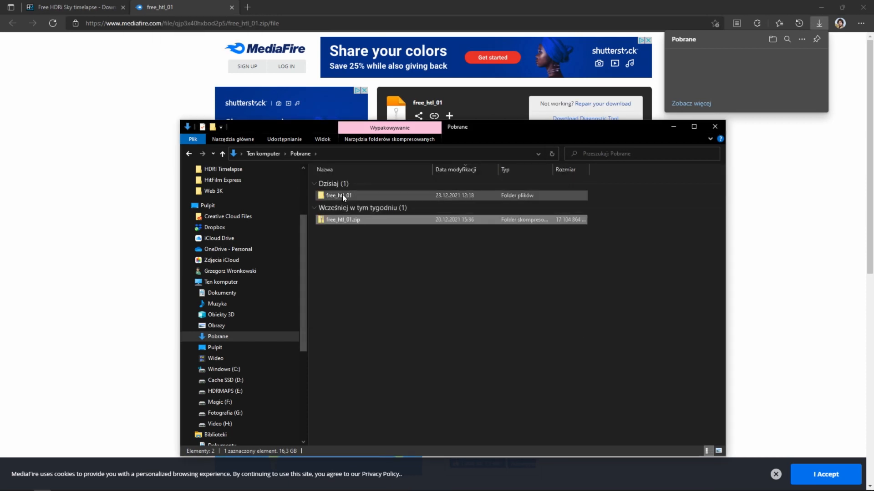
double_click(337, 195)
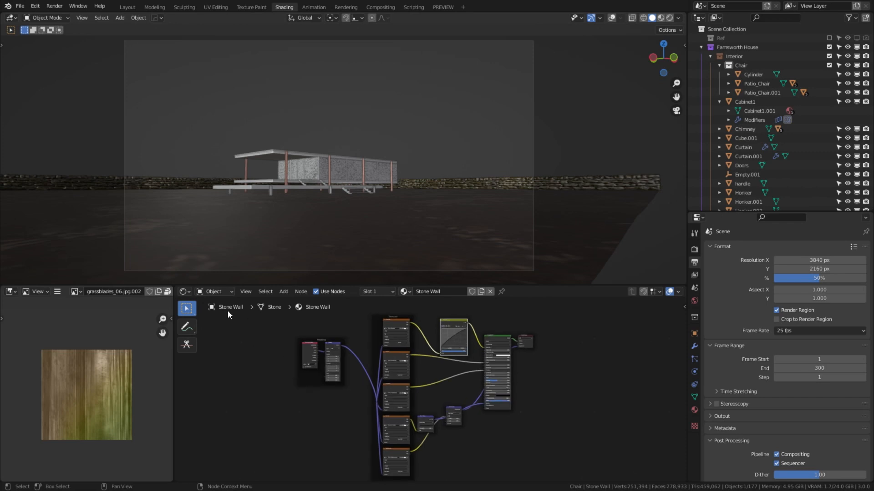
Switch the Shader Editor to World nodes and browse the Environment Texture to the 10K_exr frames
click(215, 291)
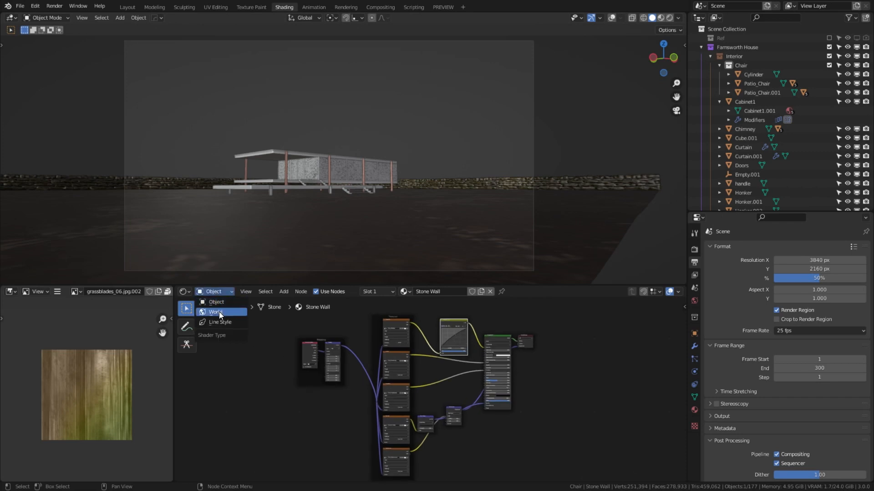
click(214, 313)
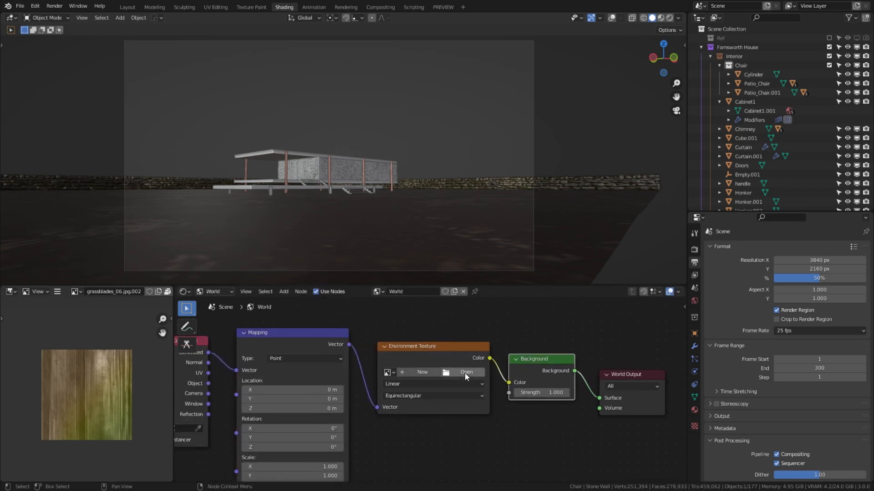
click(466, 372)
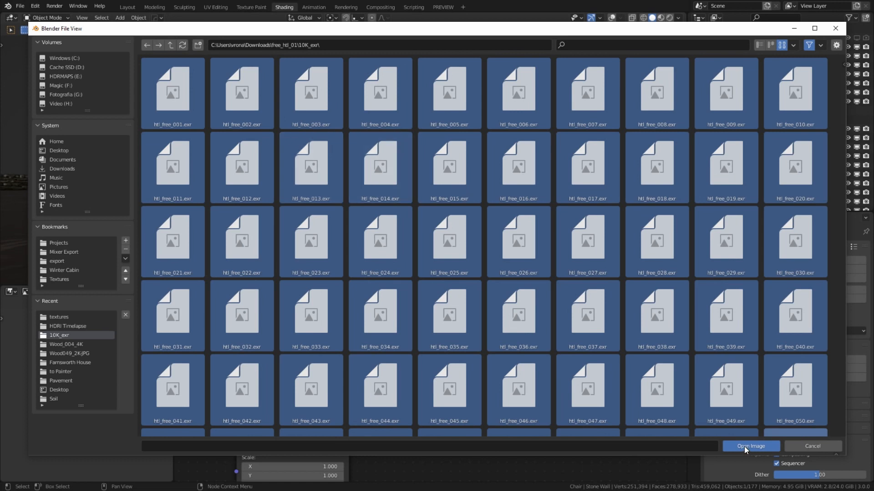
Load the selected htl_free EXR frames as the environment texture image
click(751, 446)
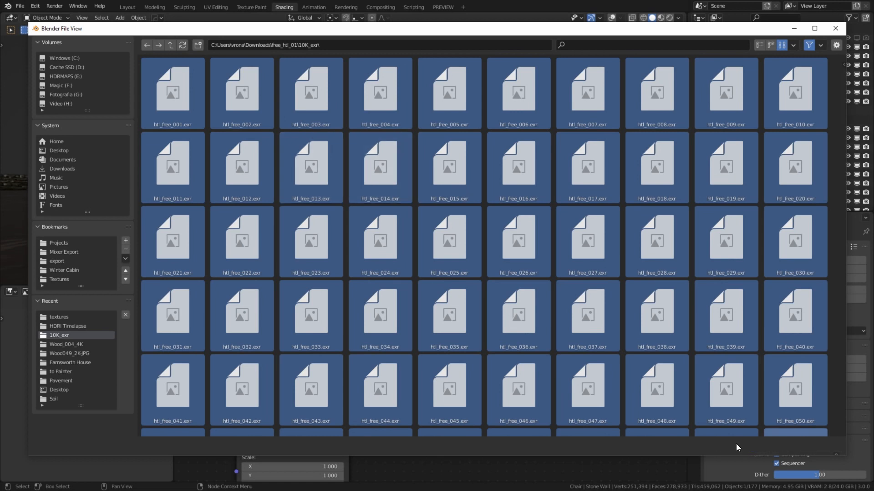
mouse_move(630, 422)
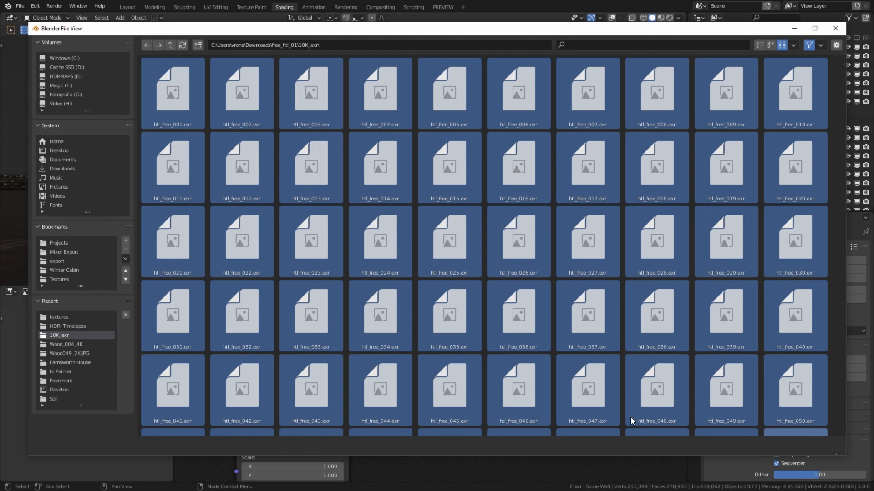
mouse_move(602, 322)
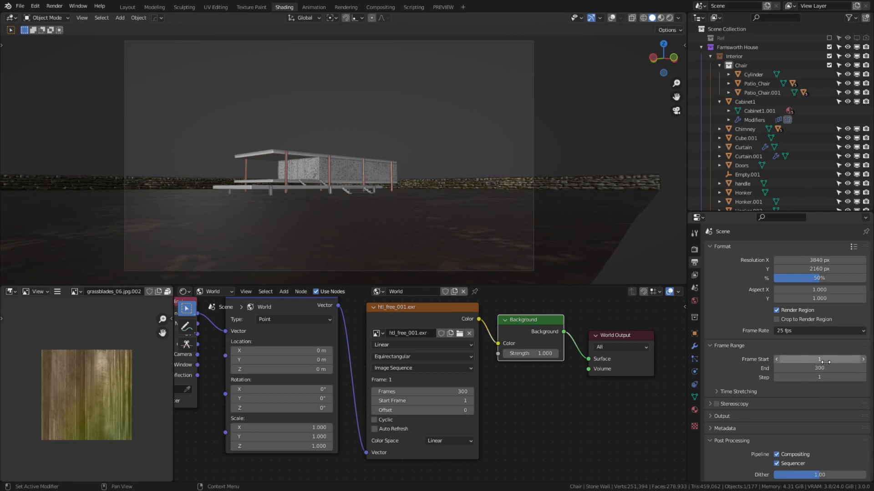
mouse_move(814, 336)
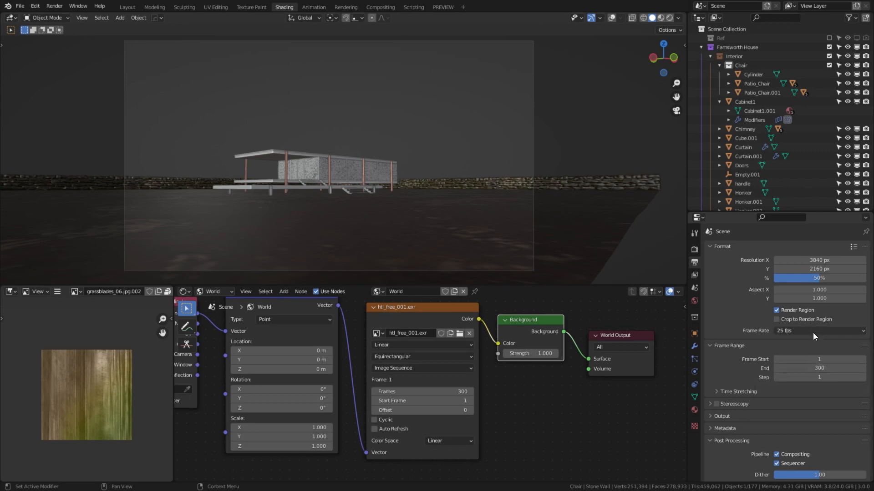
Make the texture an Image Sequence of 300 frames starting at frame 1
click(819, 331)
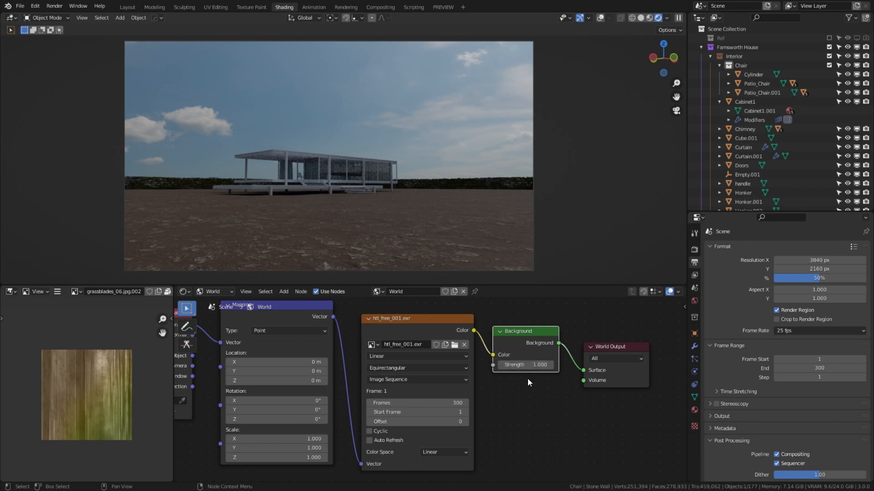
mouse_move(444, 224)
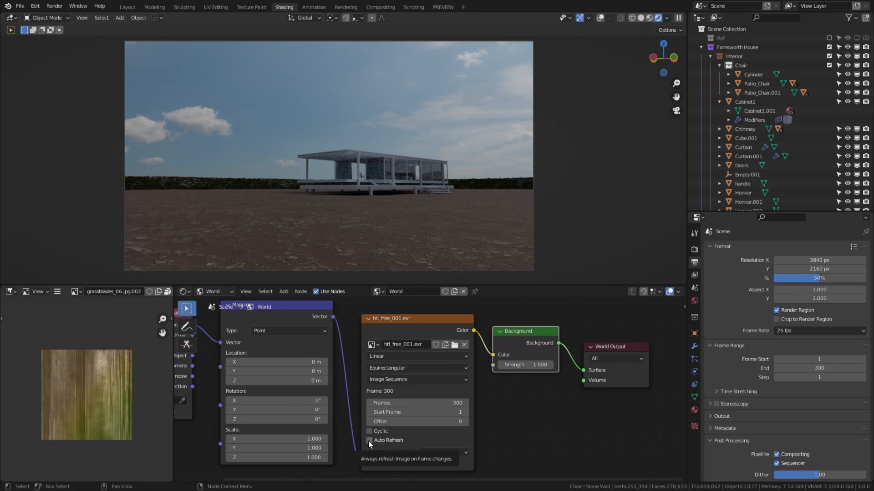
Enable Auto Refresh on the Environment Texture so the sky updates each frame
click(369, 440)
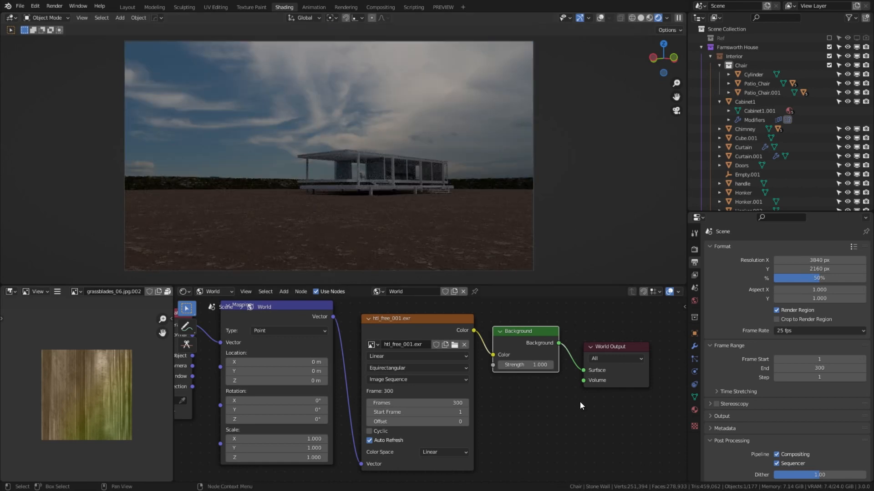
text(2)
text(c)
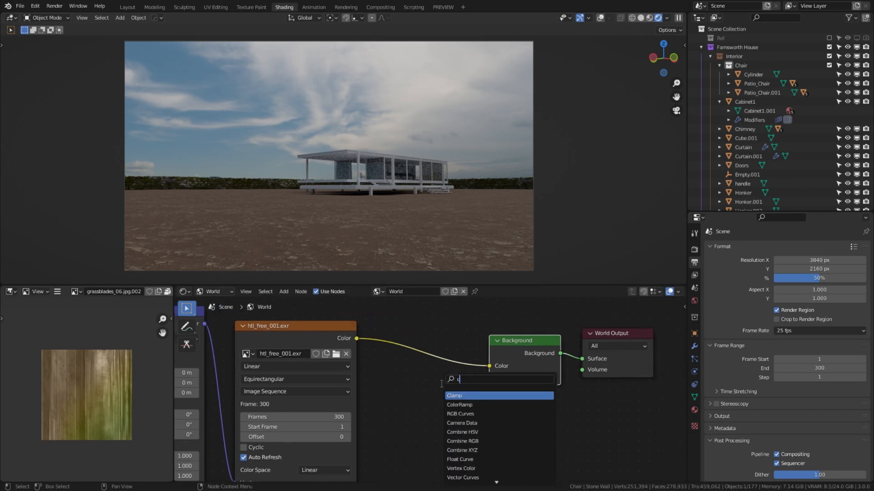
Insert an RGB Curves node before Background at strength 2.5 and unhide the scattered vegetation
click(460, 413)
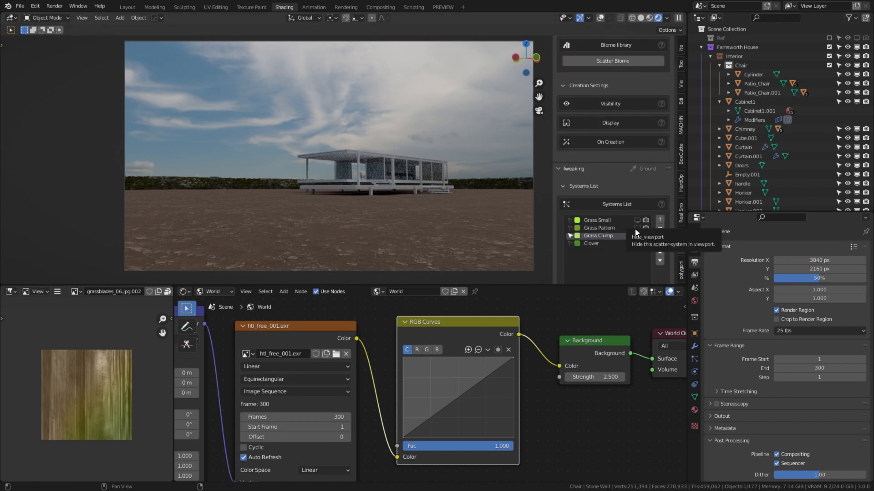
click(637, 236)
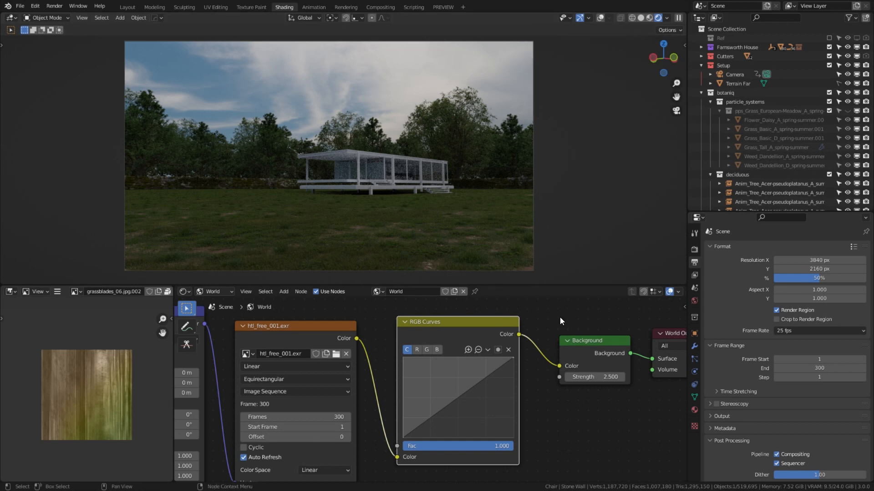
mouse_move(428, 361)
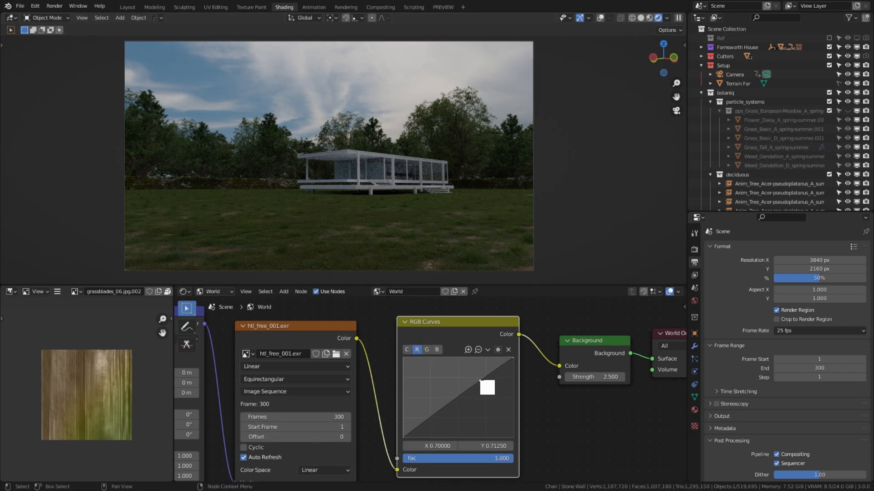
Lift the red channel curve slightly and refine its control point
drag(486, 388, 478, 382)
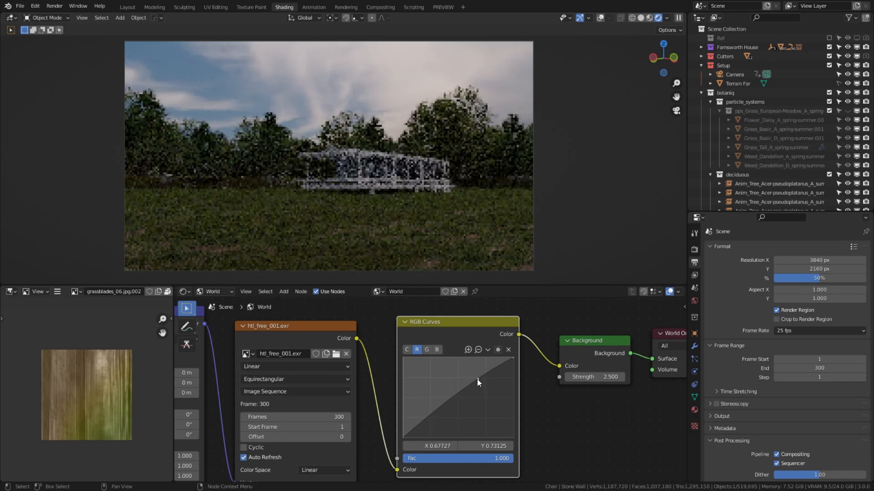
click(694, 249)
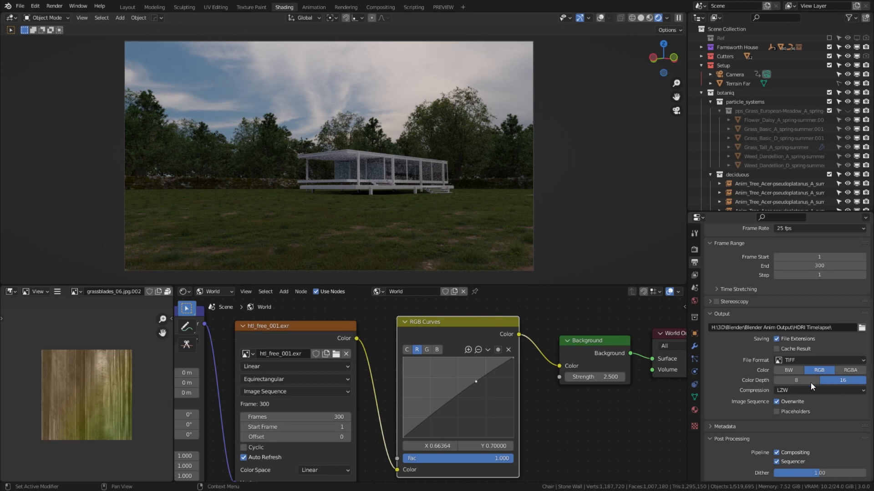
mouse_move(854, 345)
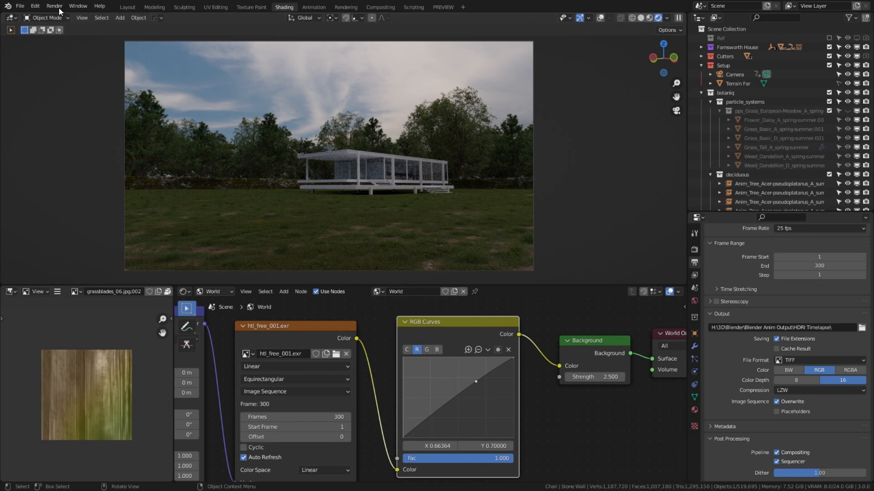
Set output to 16-bit RGB TIFF with LZW compression in the HDRI Timelapse folder
click(54, 6)
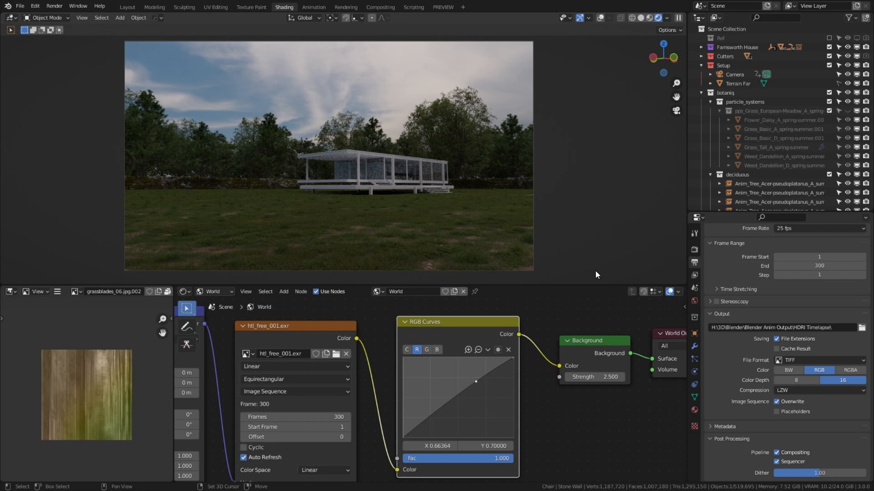
click(54, 5)
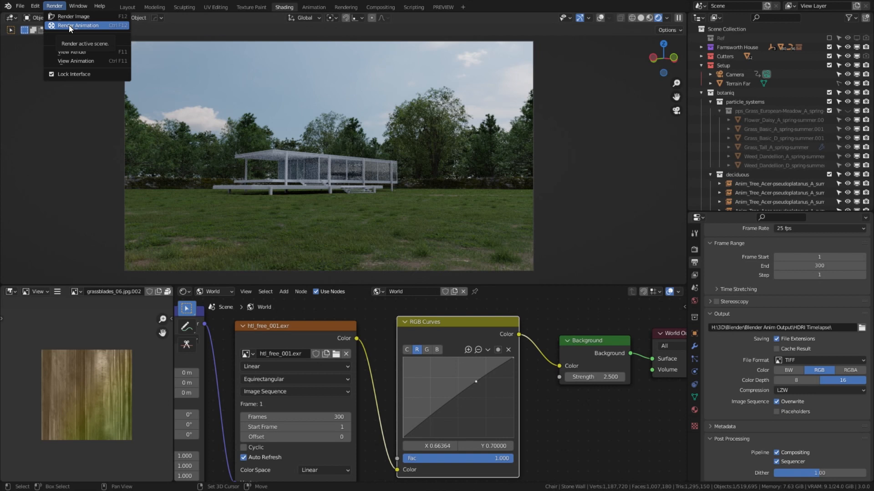
Render the whole 300-frame animation with Render Animation (Ctrl+F12)
click(80, 26)
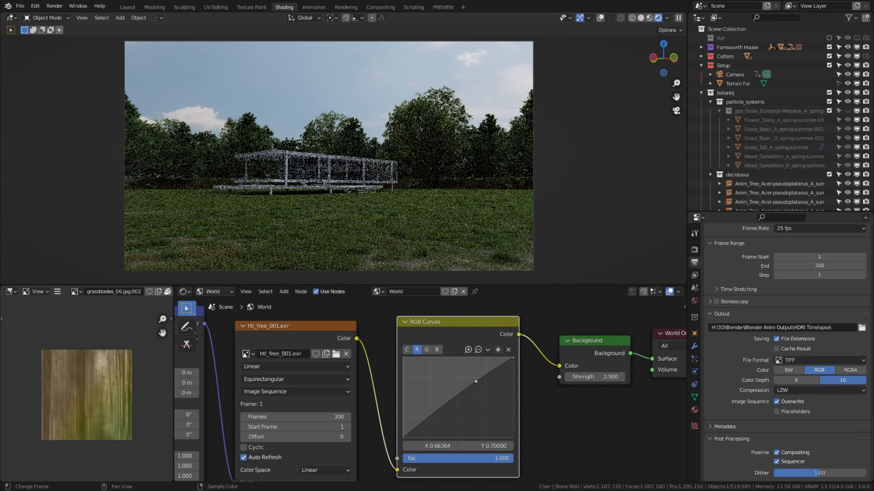
click(7, 484)
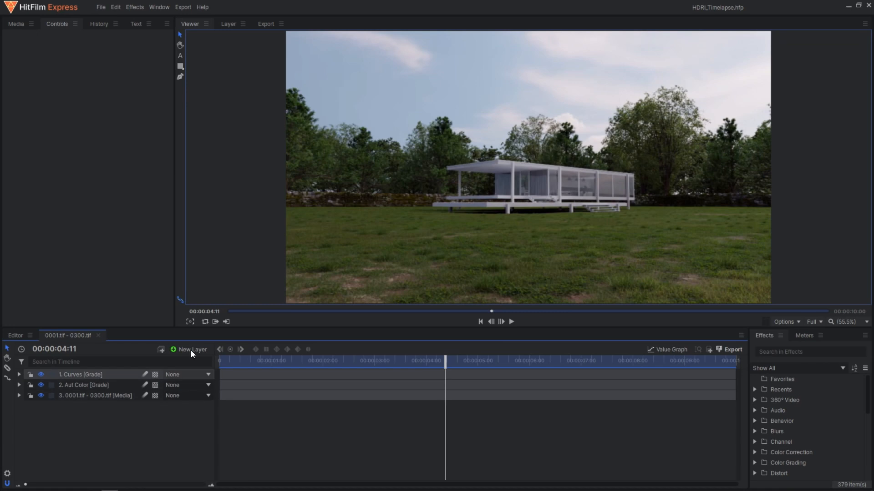
Inspect the Auto Color grade (0.5% threshold, 70% blend), then select the Curves grade layer
click(84, 385)
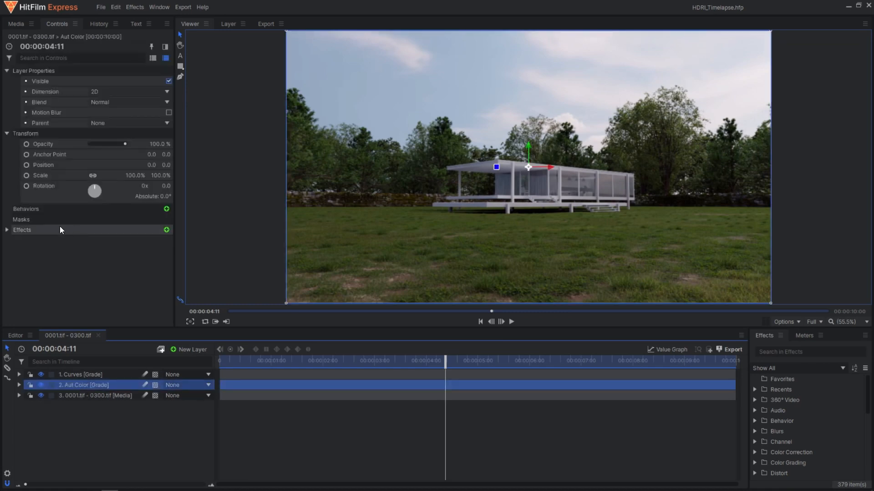
click(6, 229)
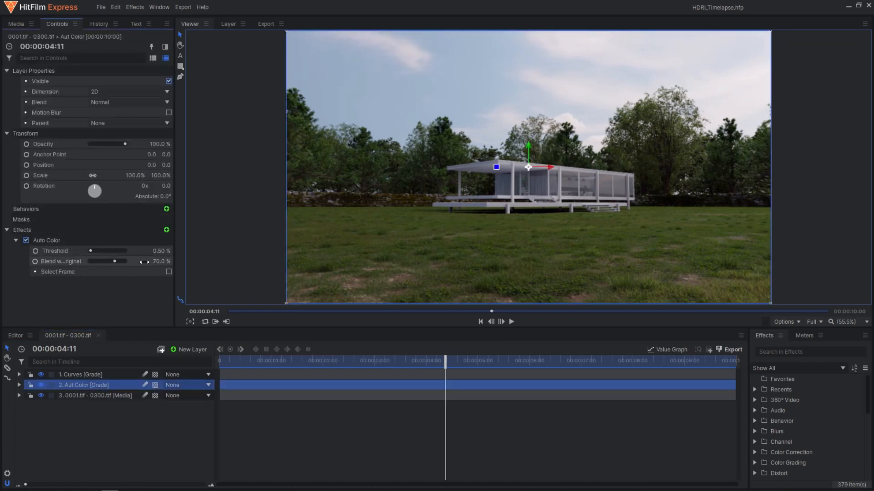
click(82, 375)
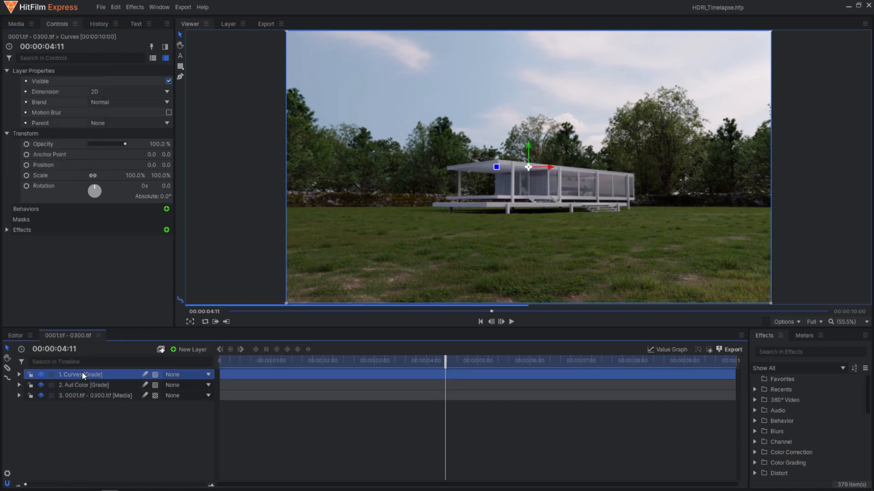